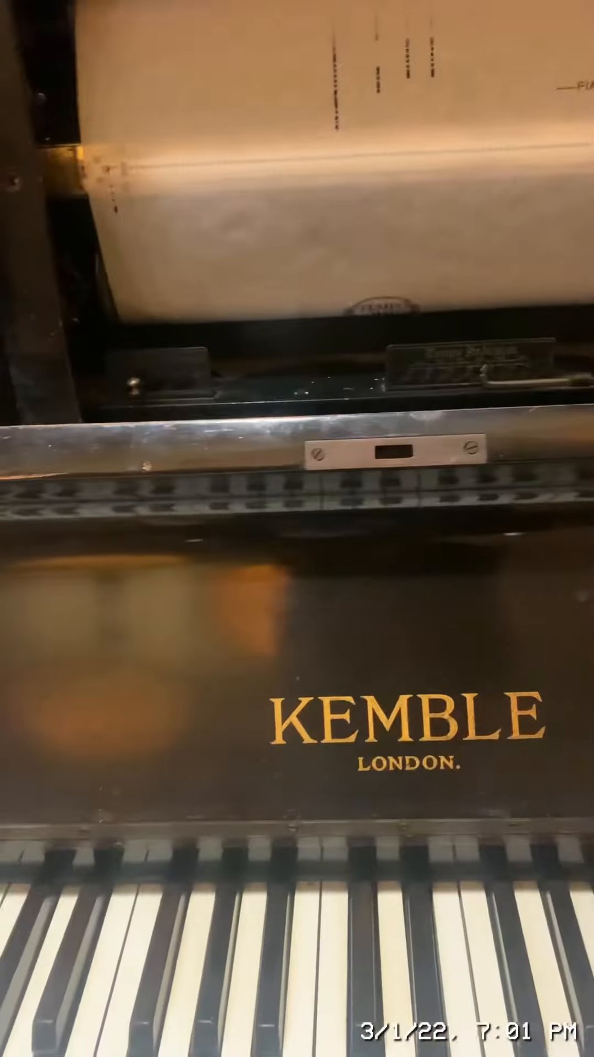
pyautogui.moveTo(297, 529)
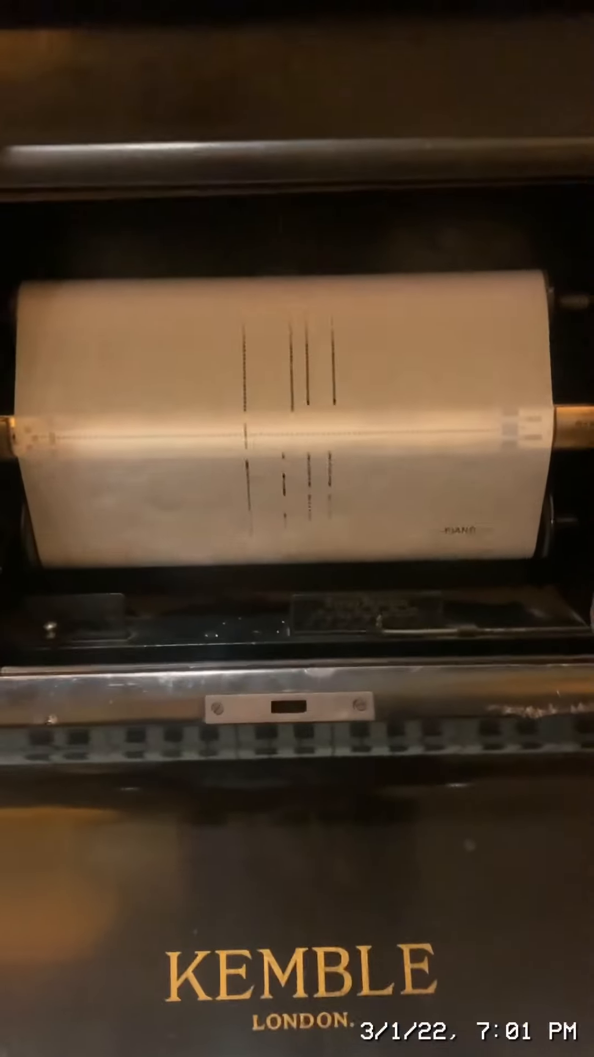